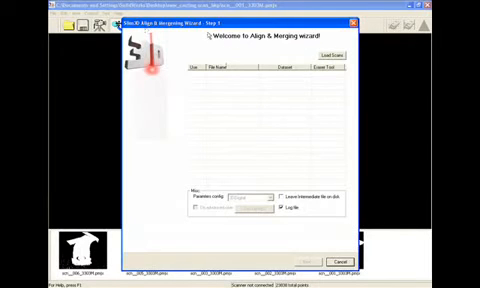
Step: Load the casting scan files into the Align & Merging Wizard and preview them
{"action": "left_click", "coordinate": [332, 53]}
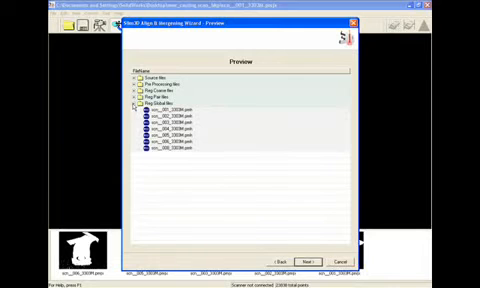
Step: Advance to Merging & Post Processing, saving output to the desktop casting scan folder
{"action": "left_click", "coordinate": [150, 103]}
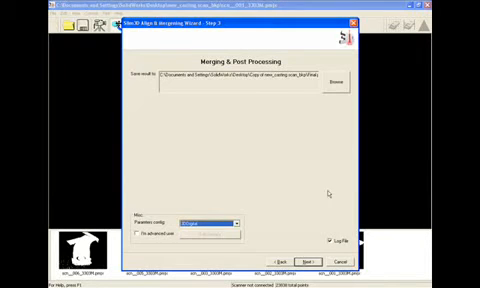
Step: Merge the scans and check STL and OBJ on the Export page
{"action": "left_click", "coordinate": [314, 259]}
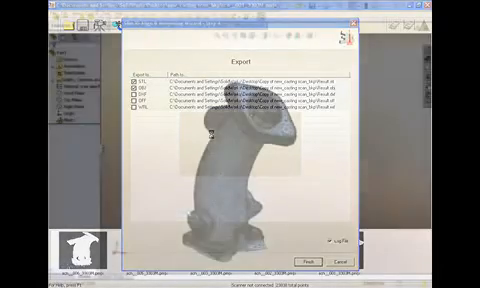
{"action": "left_click", "coordinate": [306, 262]}
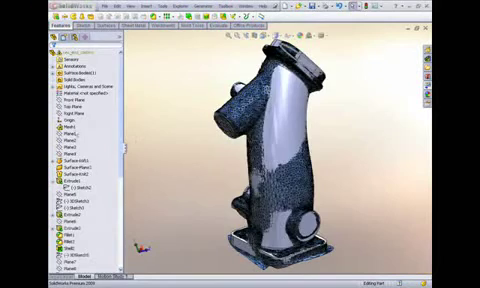
Step: Hide Mesh1 and orbit to inspect the rebuilt solid casting
{"action": "right_click", "coordinate": [85, 131]}
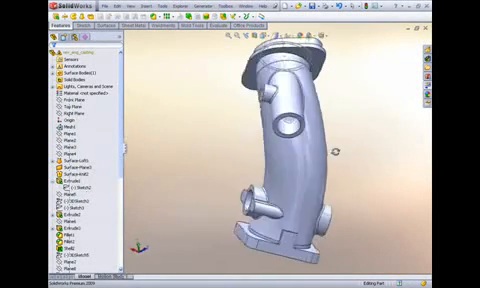
{"action": "left_click_drag", "start_coordinate": [290, 150], "coordinate": [270, 120]}
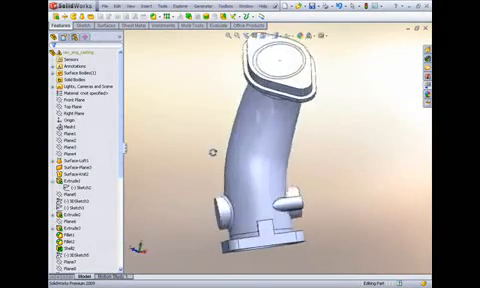